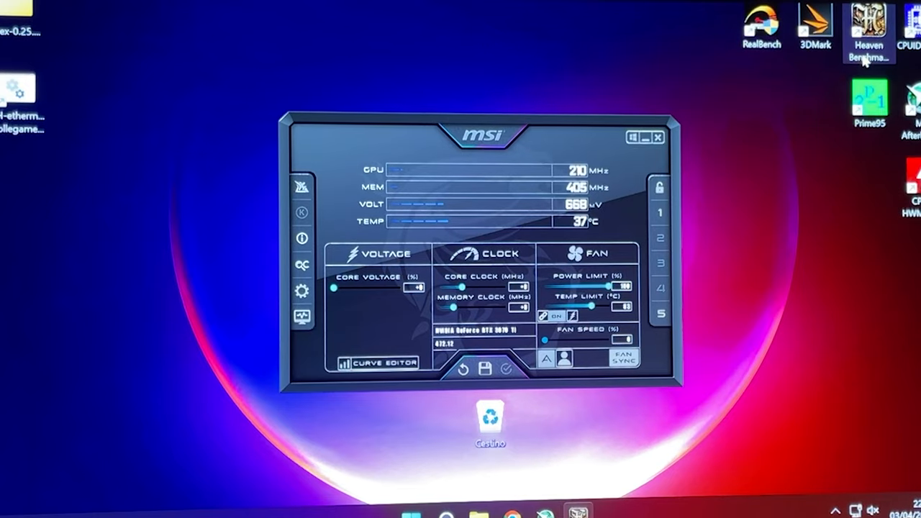
Step: Launch the Unigine Heaven benchmark from its desktop shortcut so it runs full screen
double_click(869, 29)
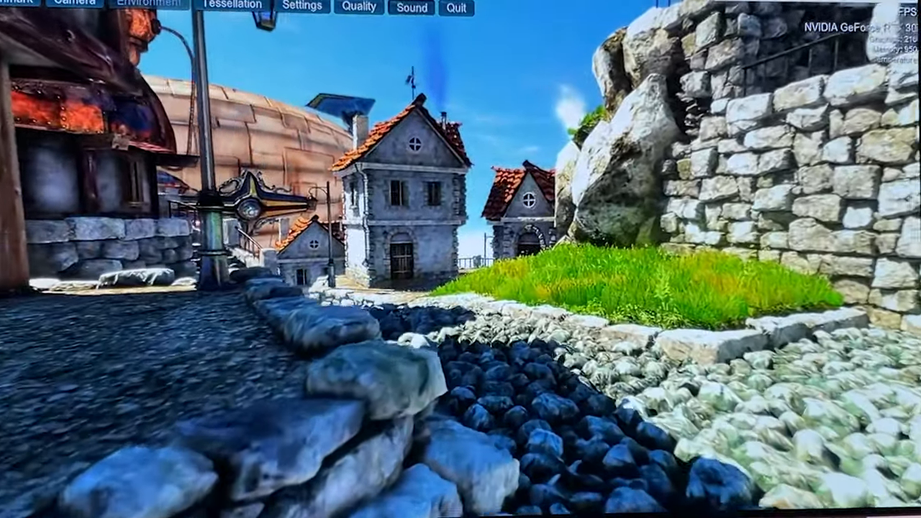
click(368, 501)
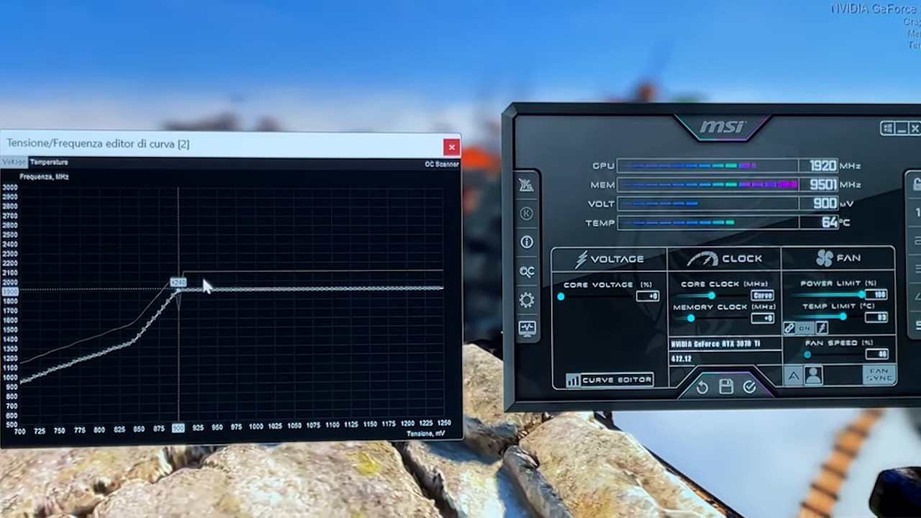
Step: Select the 900 mV point on the voltage–frequency curve as the flattening anchor
click(748, 387)
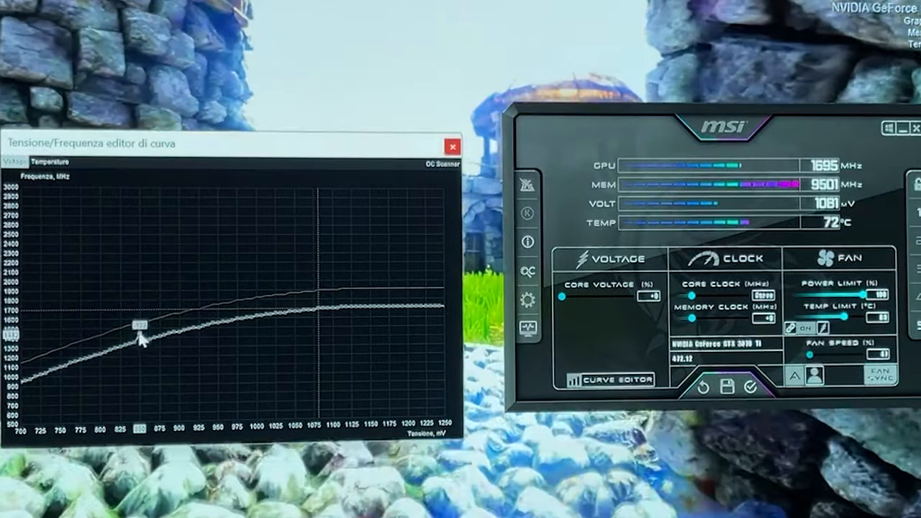
Step: Drag the curve point near 850 mV upward toward roughly 1800 MHz
drag(137, 328, 141, 294)
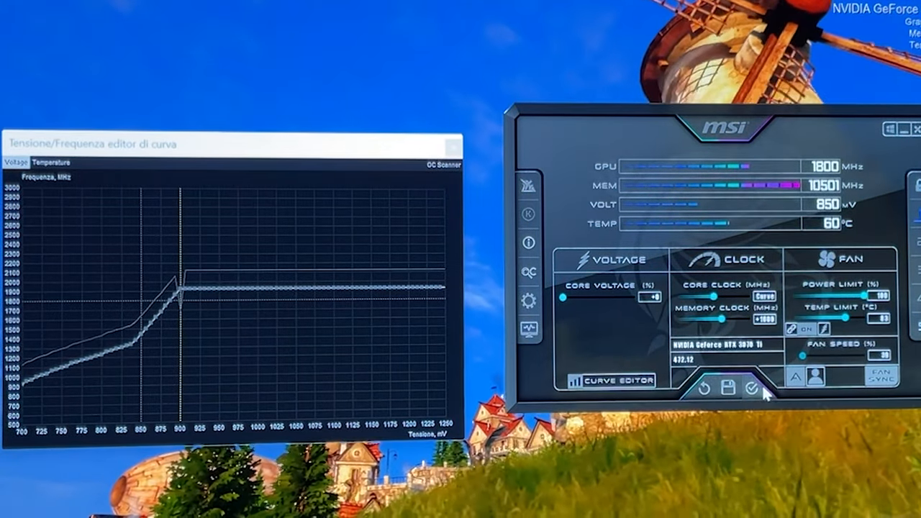
Step: Apply the curve flattened at 900 mV near 1900 MHz with memory clock +1000
click(751, 389)
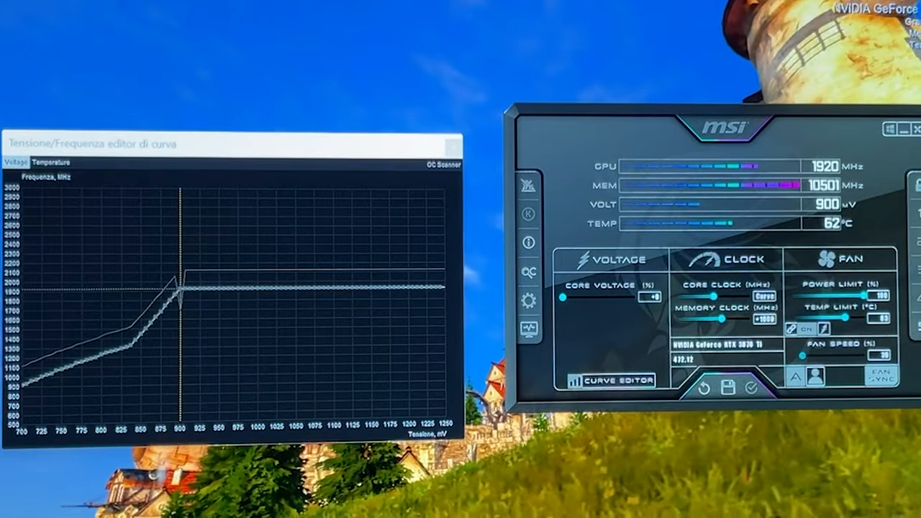